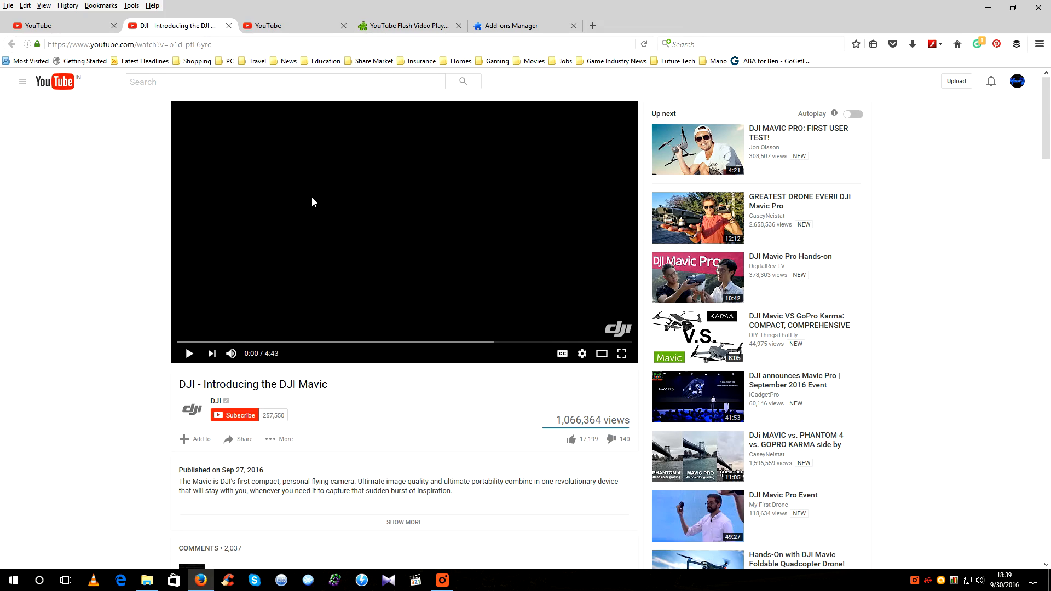
Bring up the DJI Mavic video's context menu to confirm it runs on the HTML5 player
right_click(312, 201)
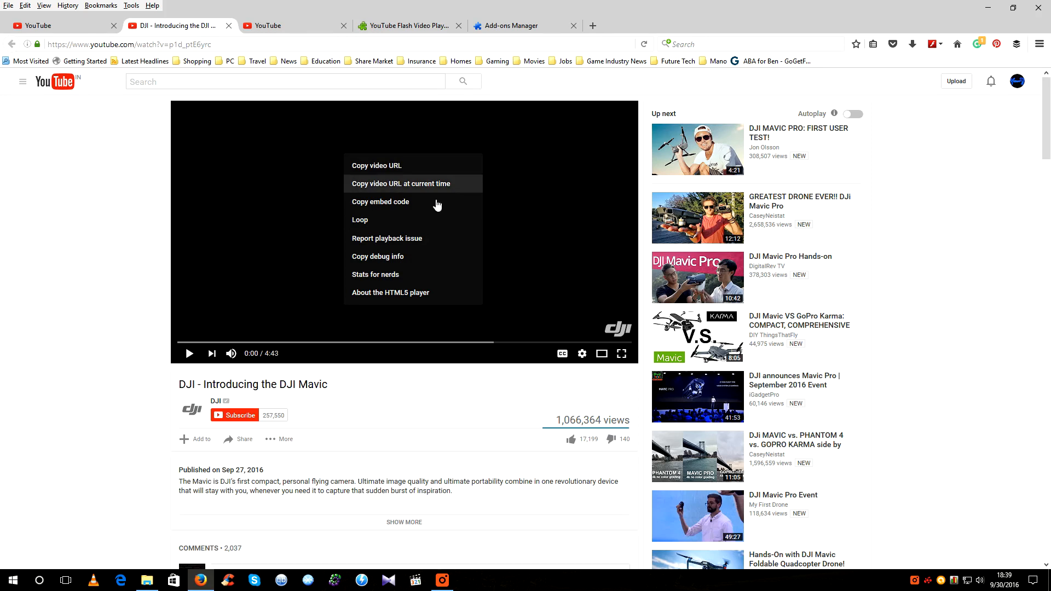
mouse_move(377, 292)
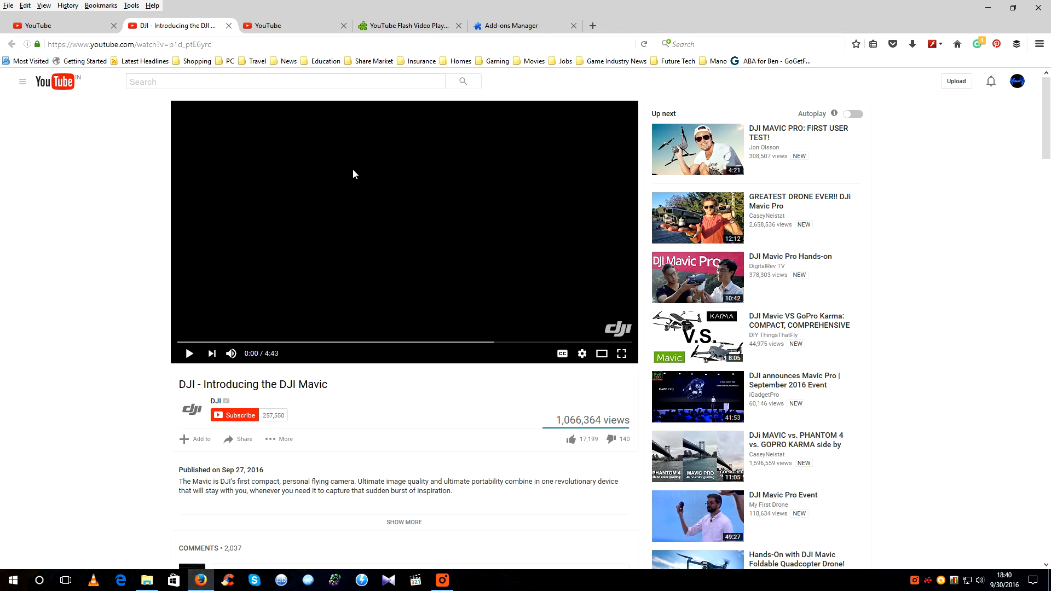
right_click(353, 174)
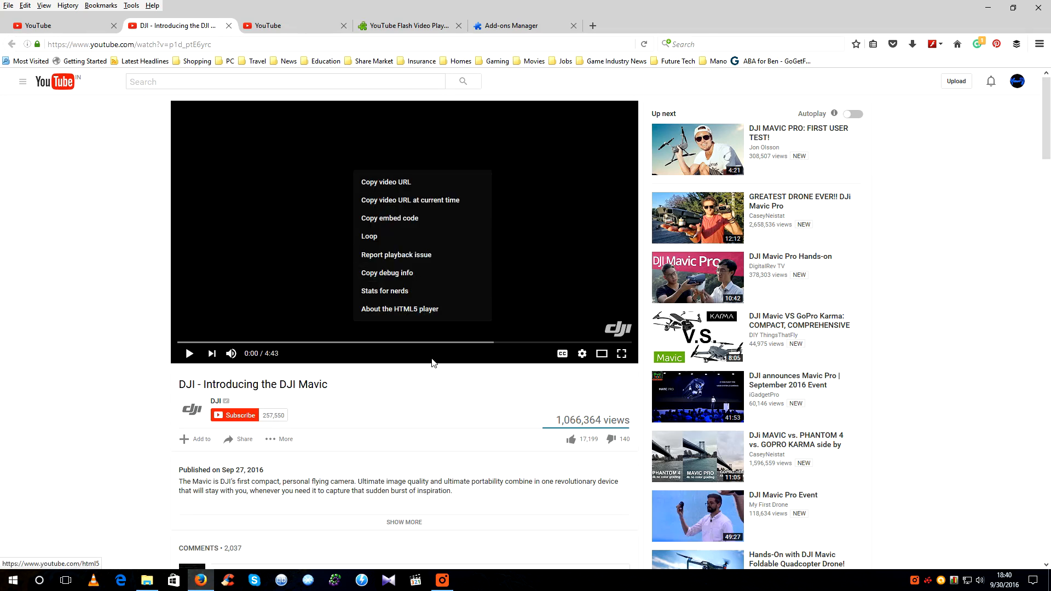
click(400, 308)
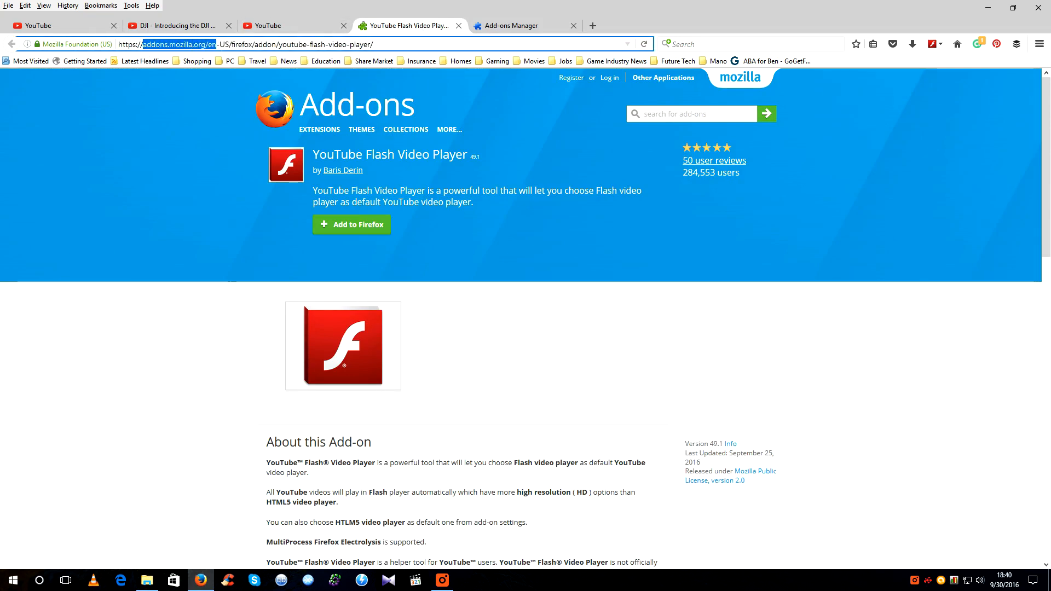
mouse_move(527, 102)
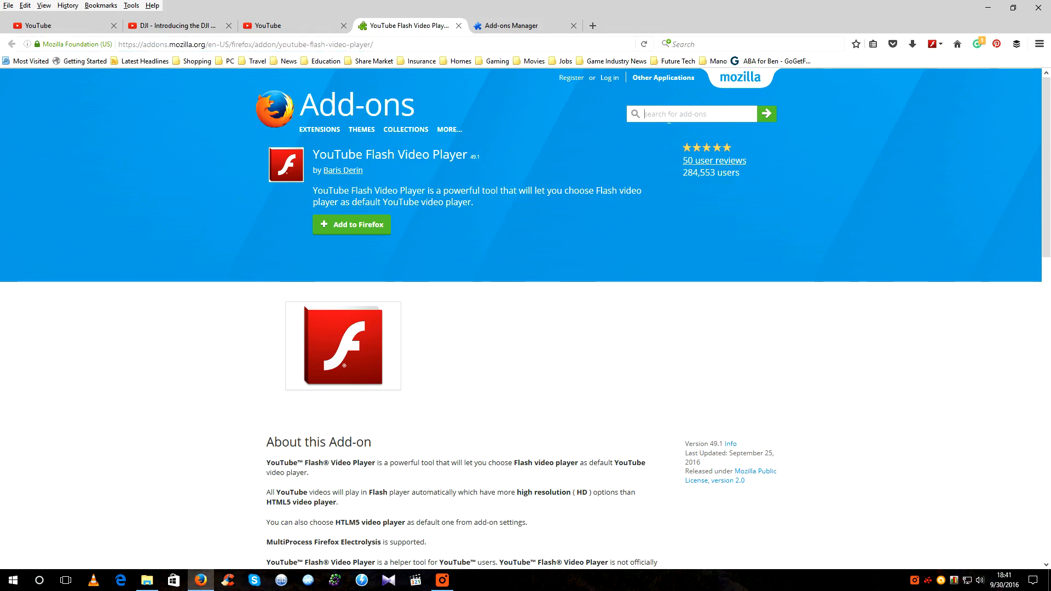
mouse_move(309, 156)
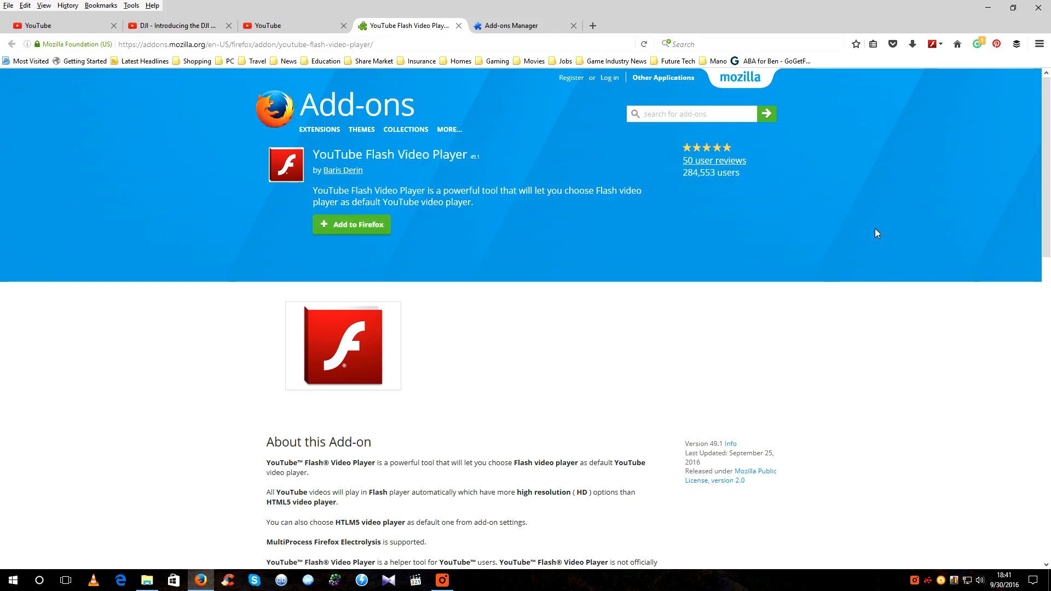
mouse_move(1018, 93)
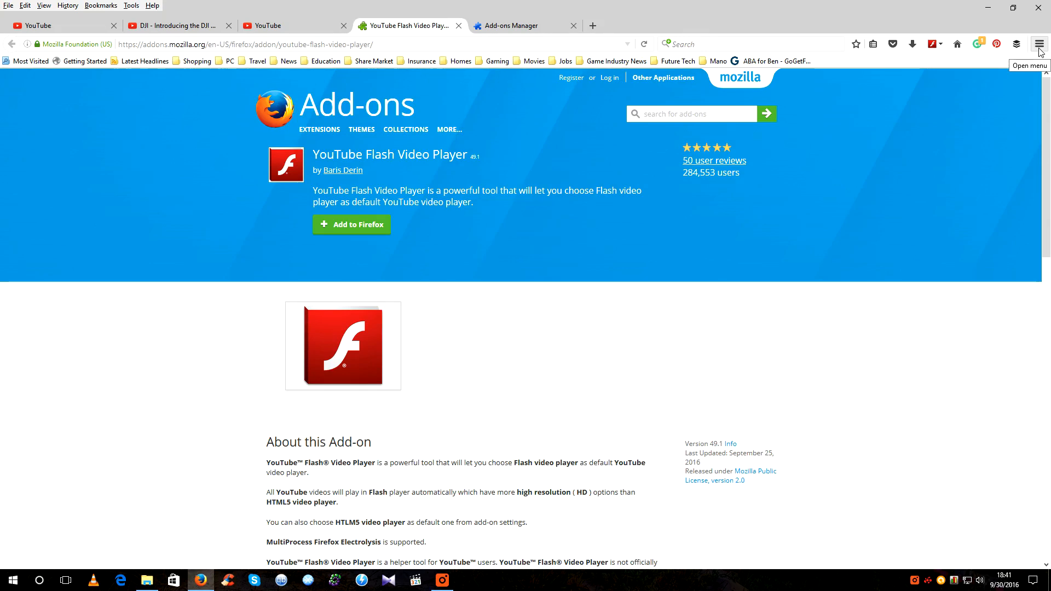
In the Add-ons Manager, switch the YouTube Flash Video Player add-on to the Flash player
click(1038, 44)
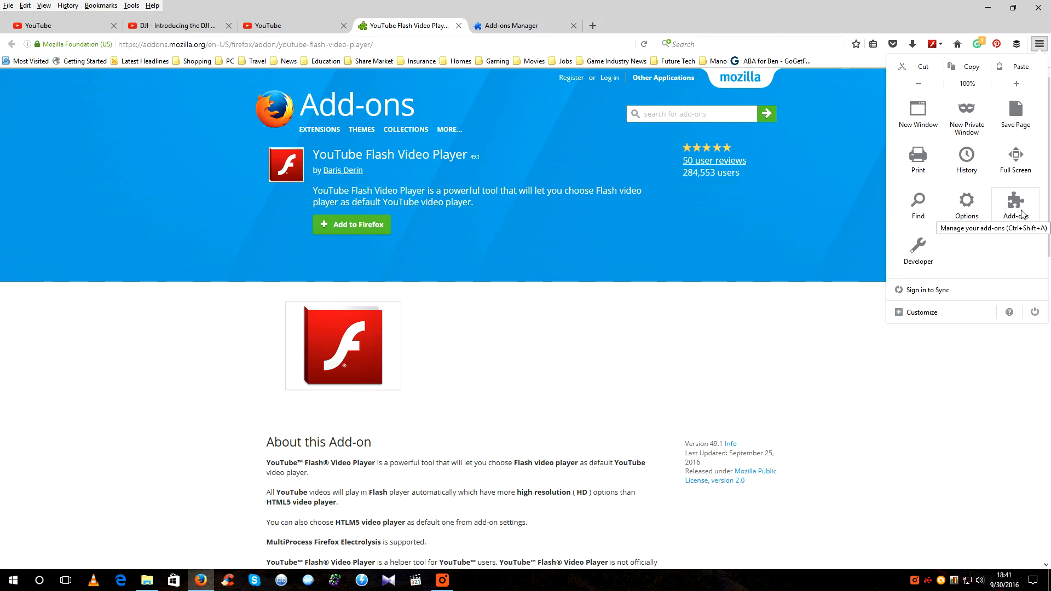
click(1014, 206)
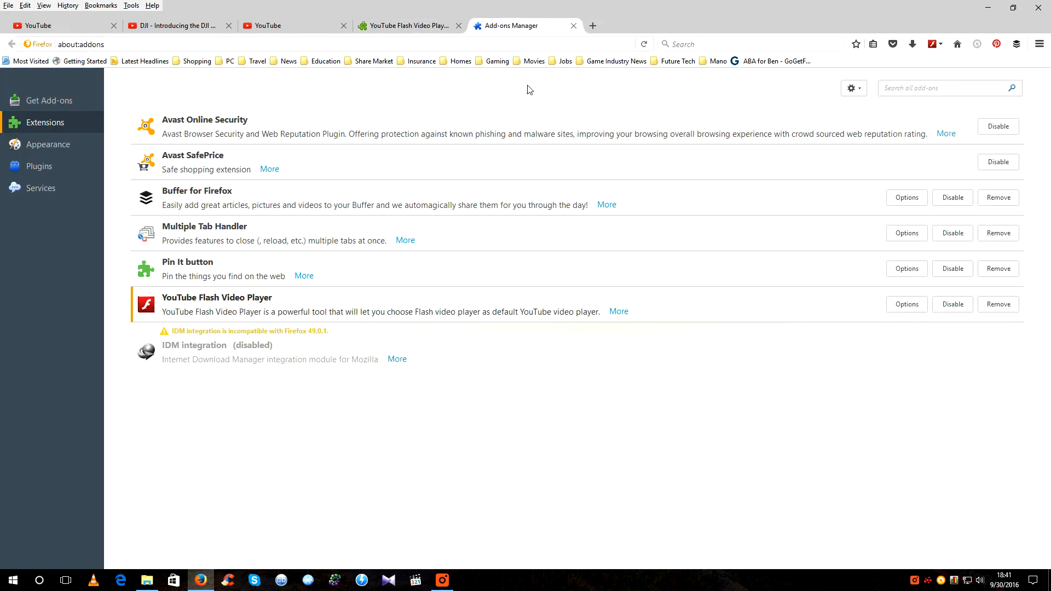
mouse_move(230, 323)
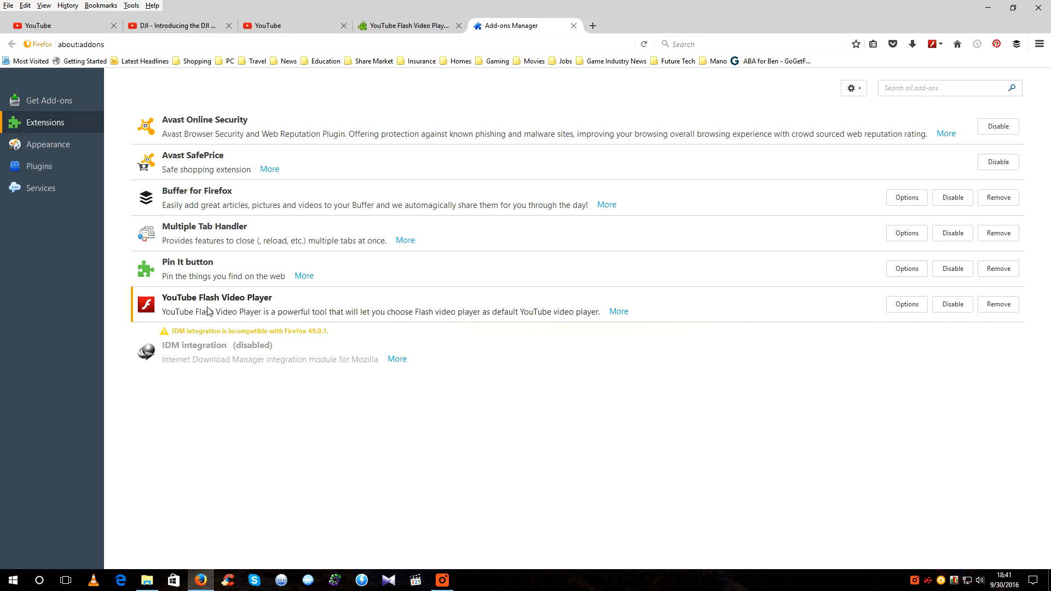
mouse_move(688, 371)
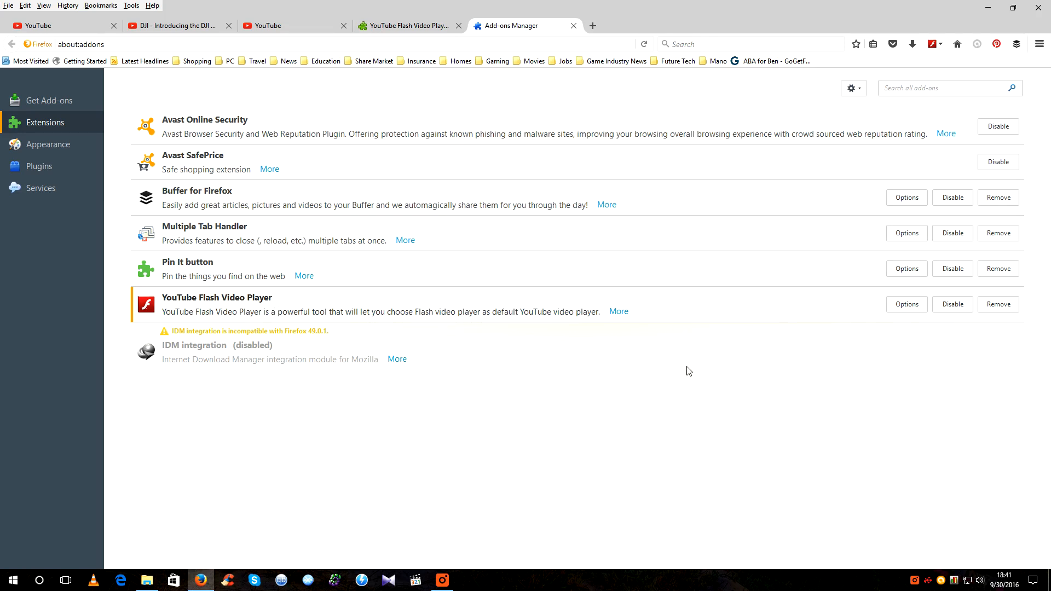
click(907, 303)
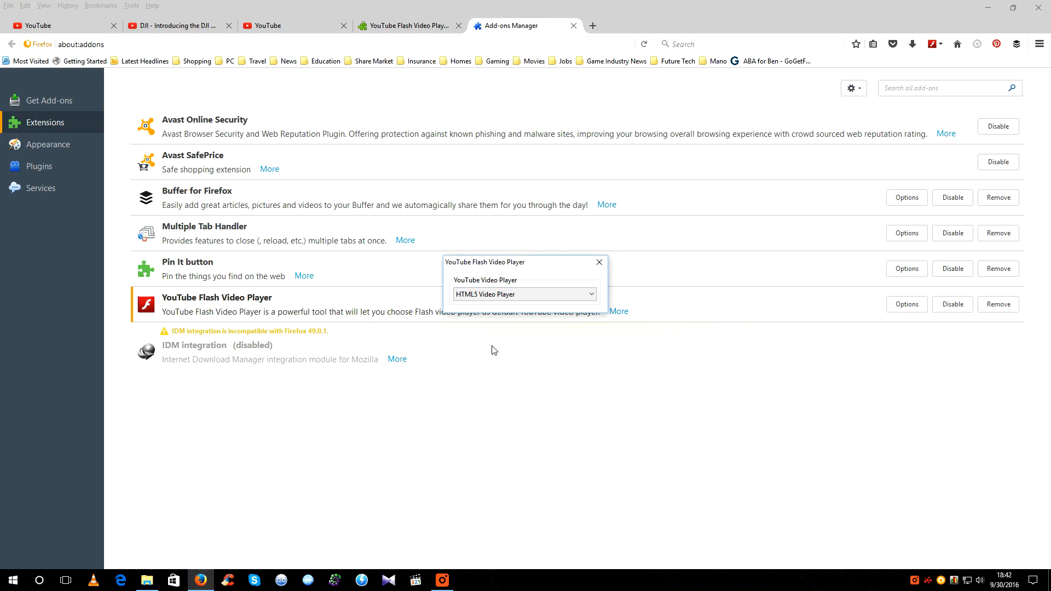
mouse_move(549, 307)
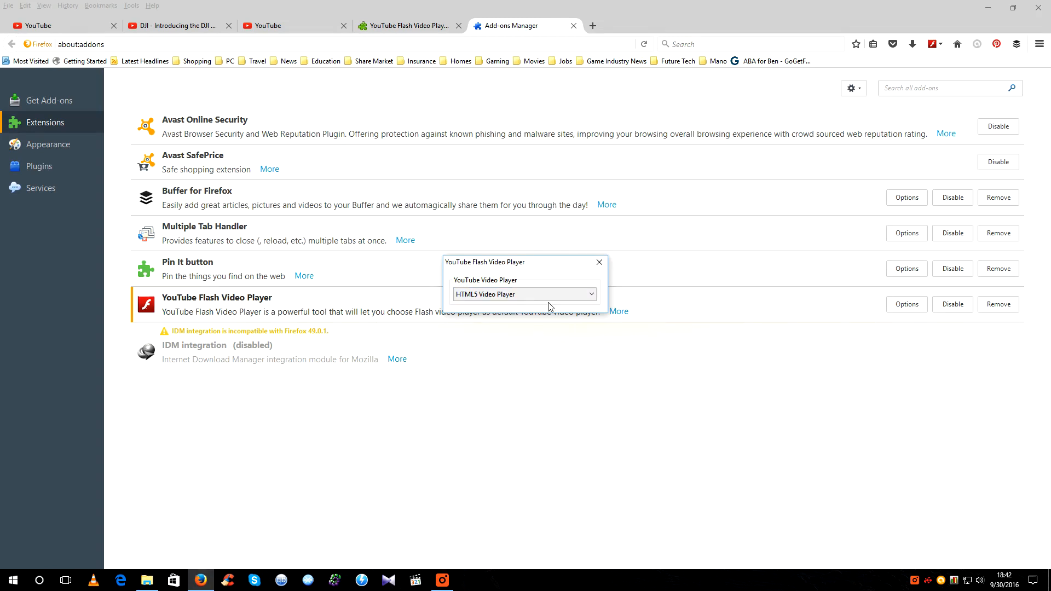
click(524, 293)
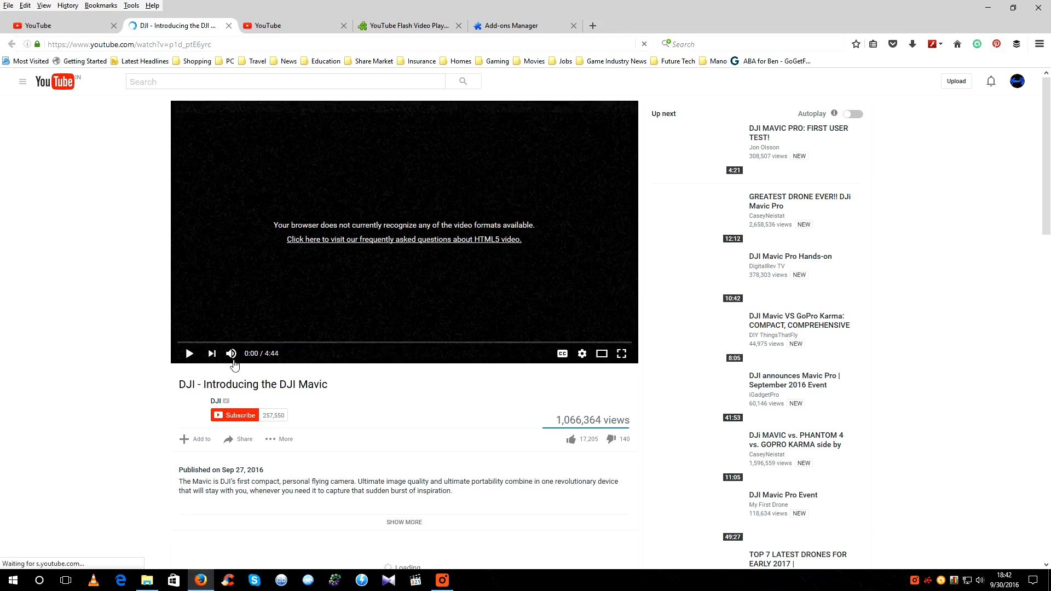
Play the DJI Mavic video in the Flash player, then return to the Add-ons Manager
click(189, 353)
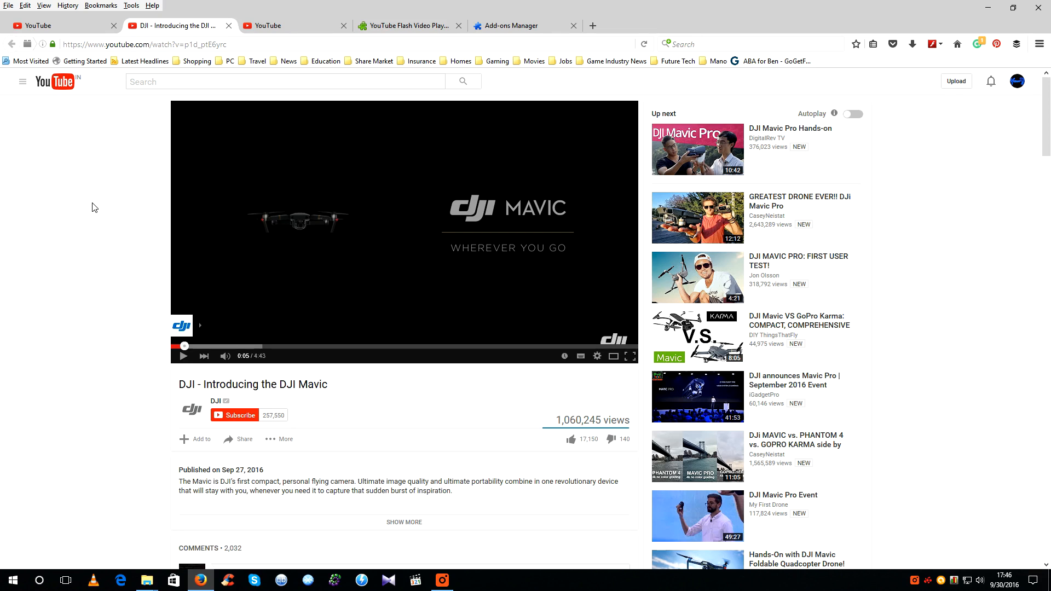
mouse_move(517, 25)
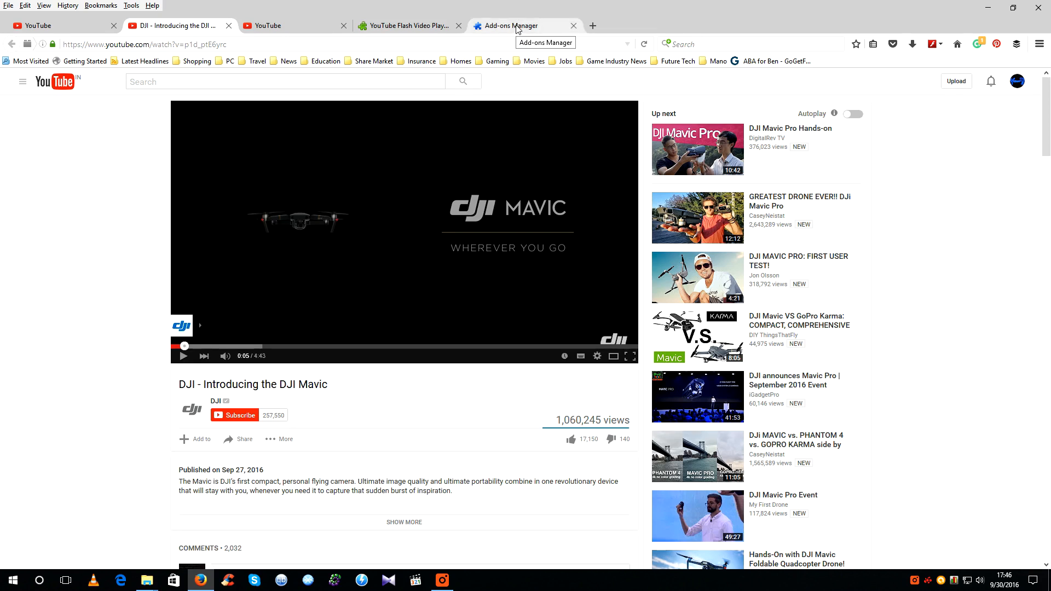
click(519, 25)
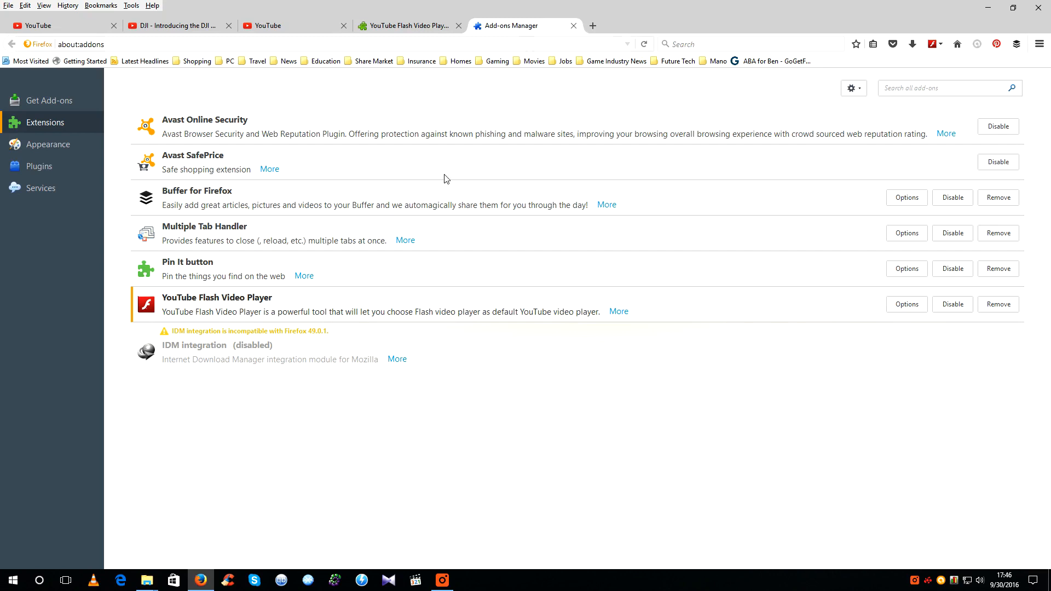
mouse_move(435, 314)
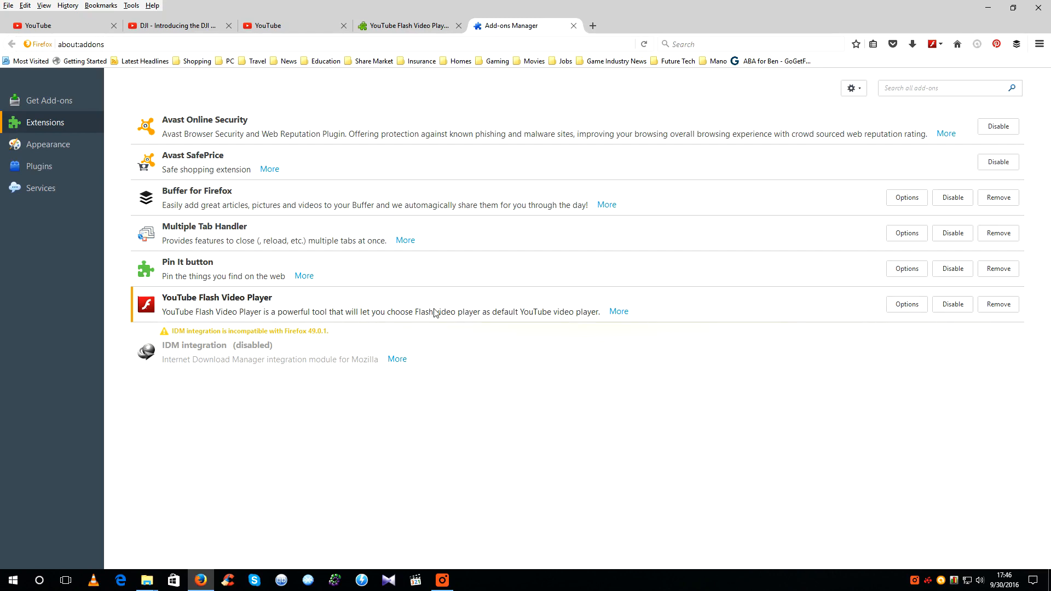
Set the YouTube Flash Video Player add-on back to the HTML5 Video Player
click(905, 305)
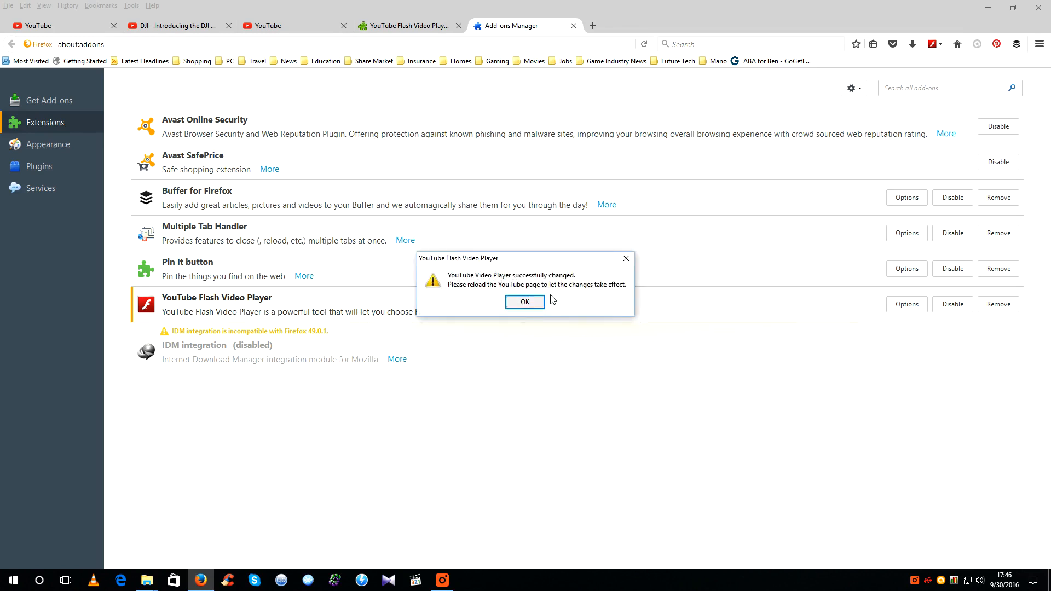
click(524, 302)
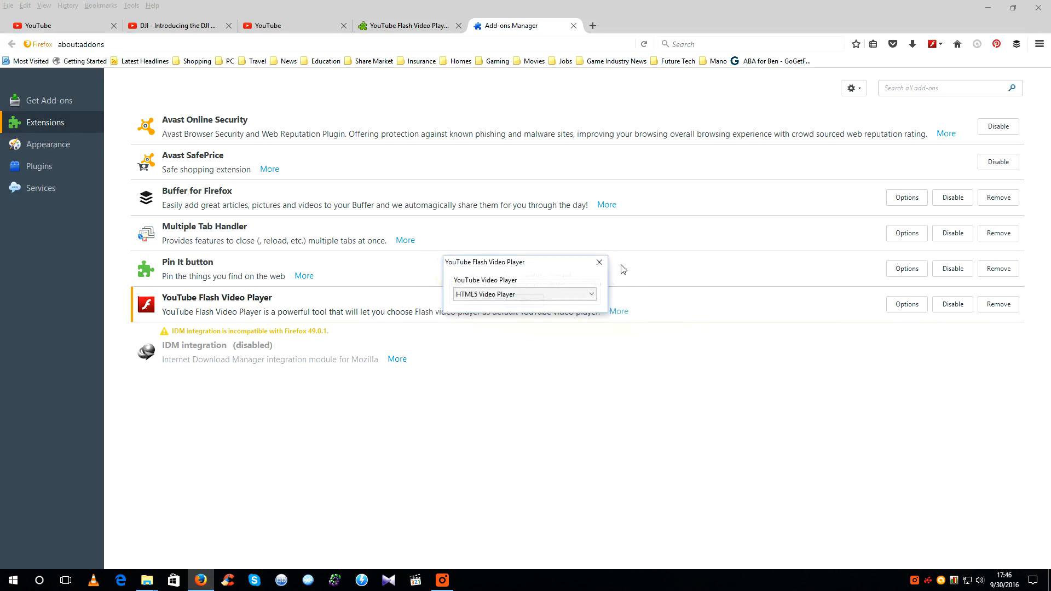
click(174, 25)
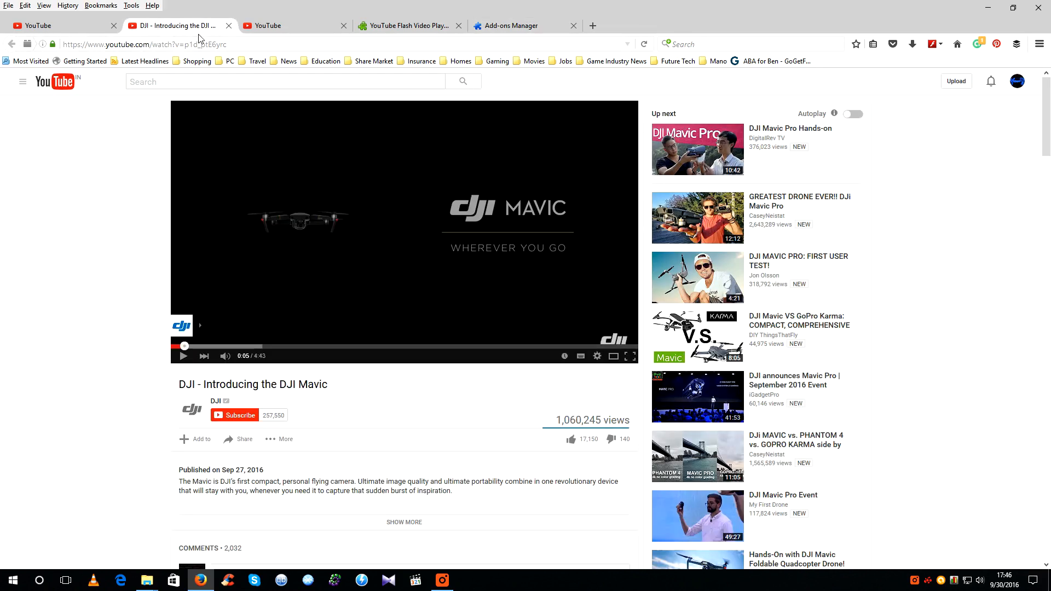
Reload the DJI Mavic video so it plays in HTML5 and pause it at 0:02
click(183, 356)
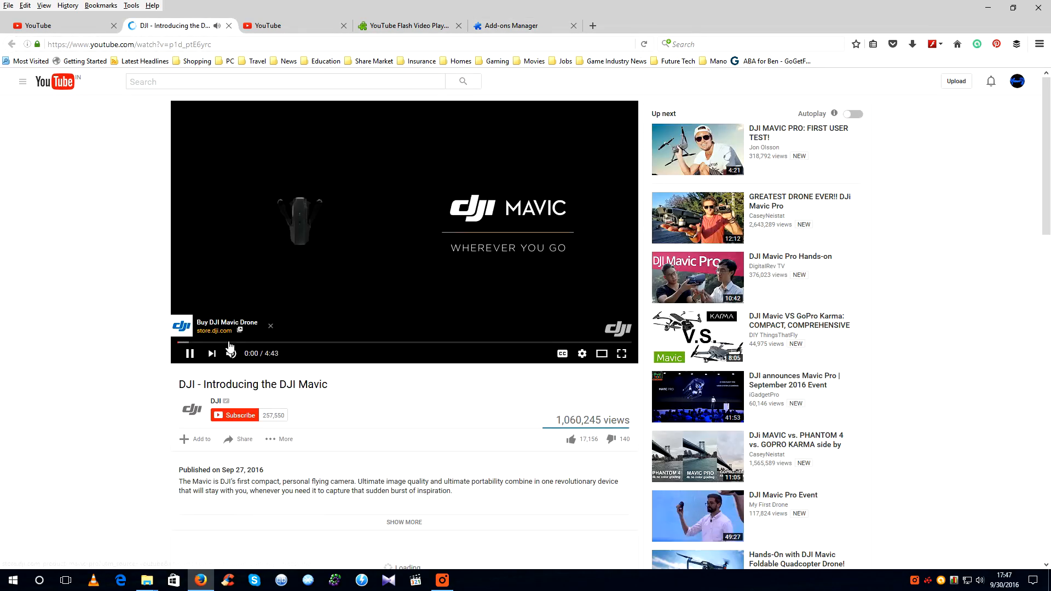
click(190, 354)
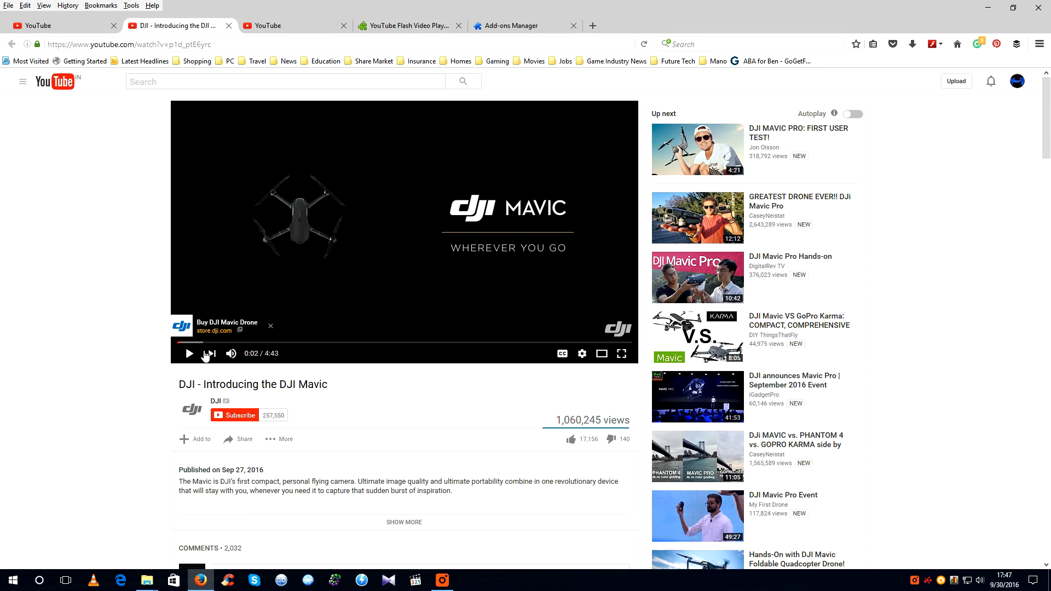